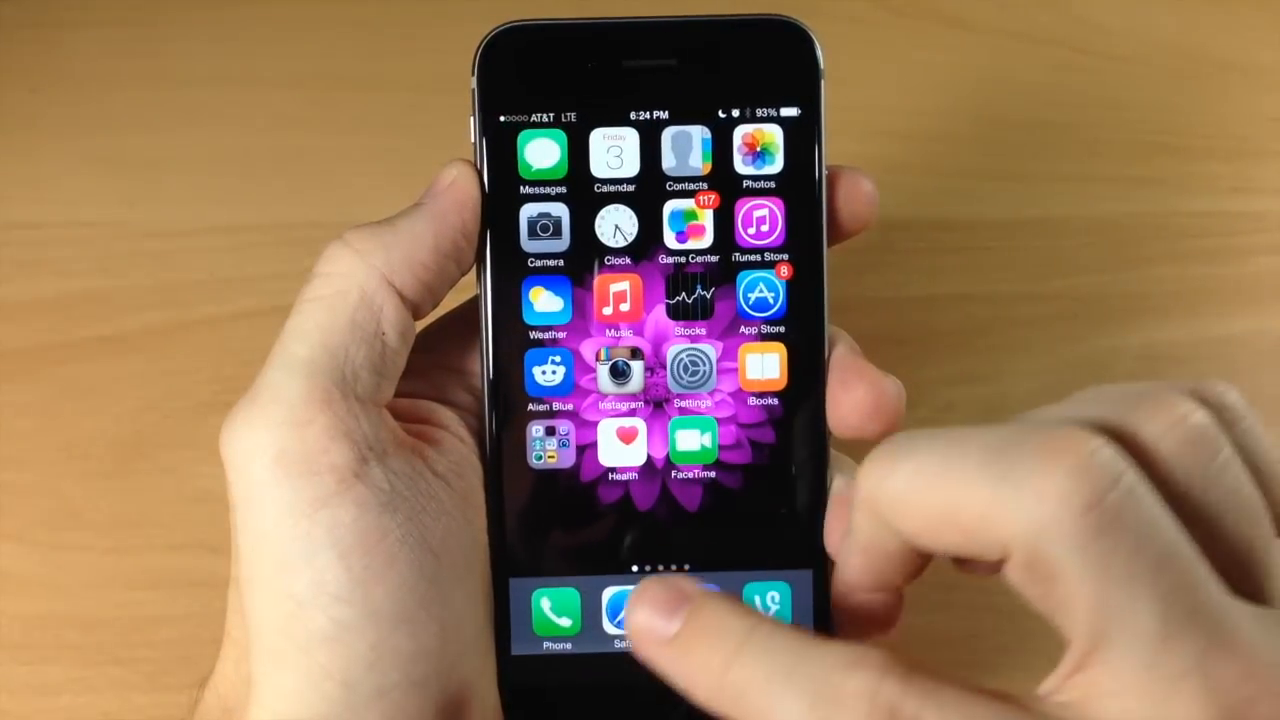
Launch Safari from the dock to show the iphonehacks.com article page
{"action": "left_click", "coordinate": [623, 612]}
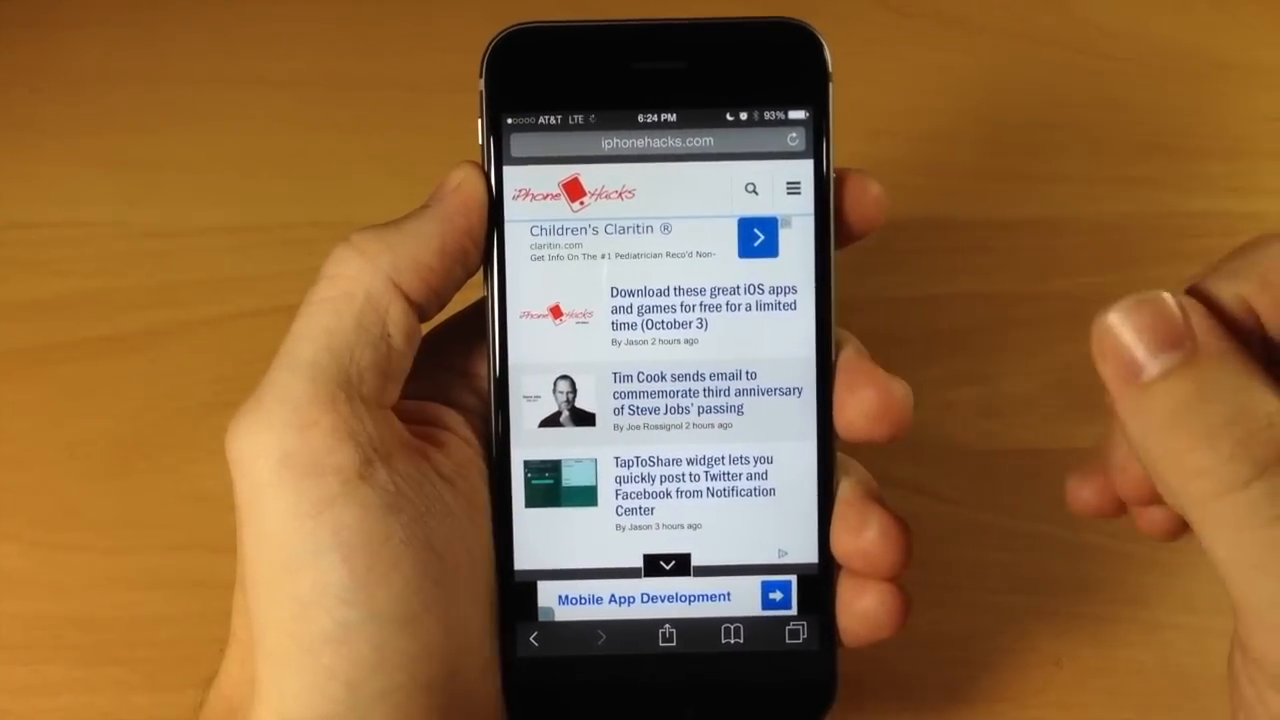
Enable the View Source action in the Share sheet and run it on iphonehacks.com
{"action": "left_click", "coordinate": [667, 636]}
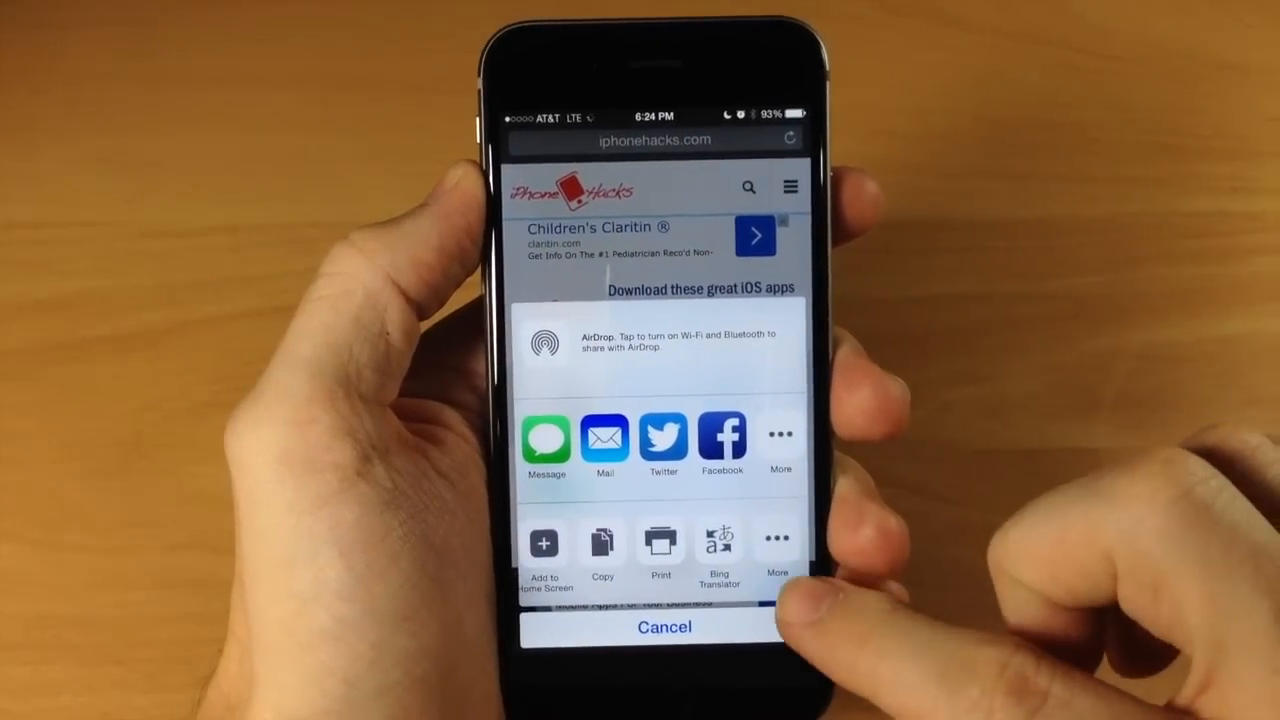
{"action": "left_click", "coordinate": [778, 545]}
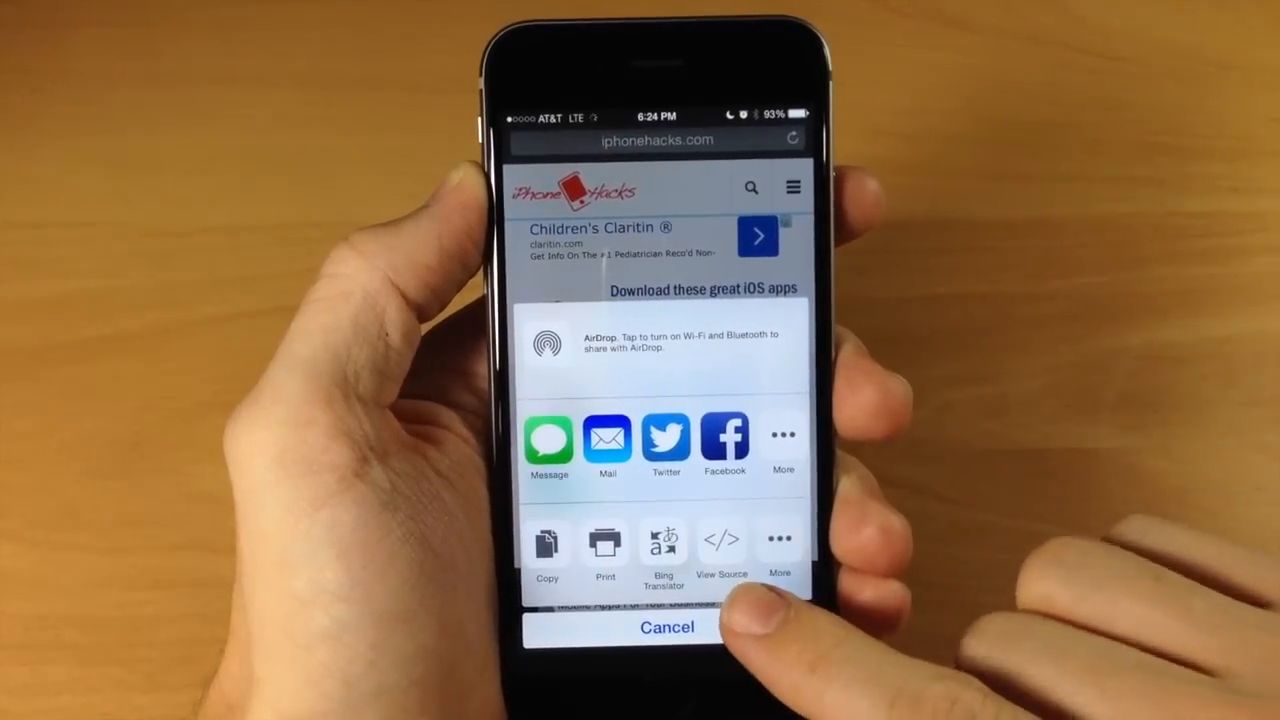
{"action": "left_click", "coordinate": [721, 545]}
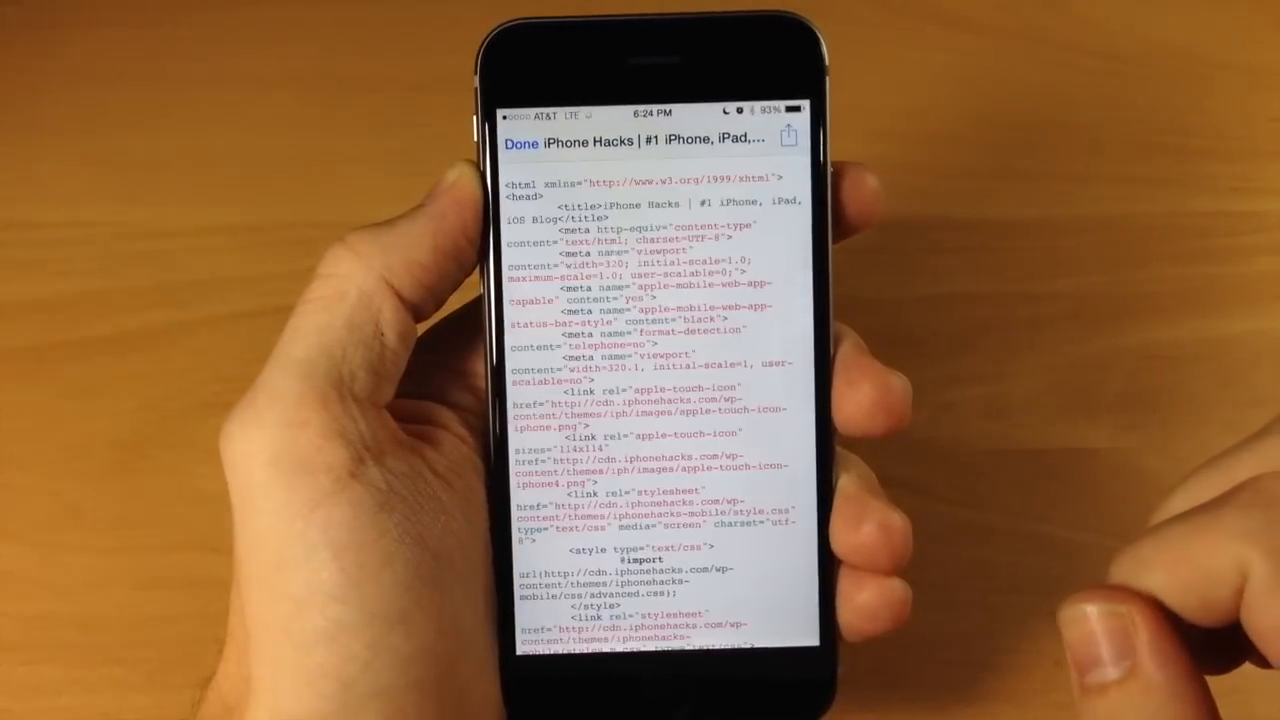
{"action": "scroll", "scroll_direction": "down", "scroll_amount": 3}
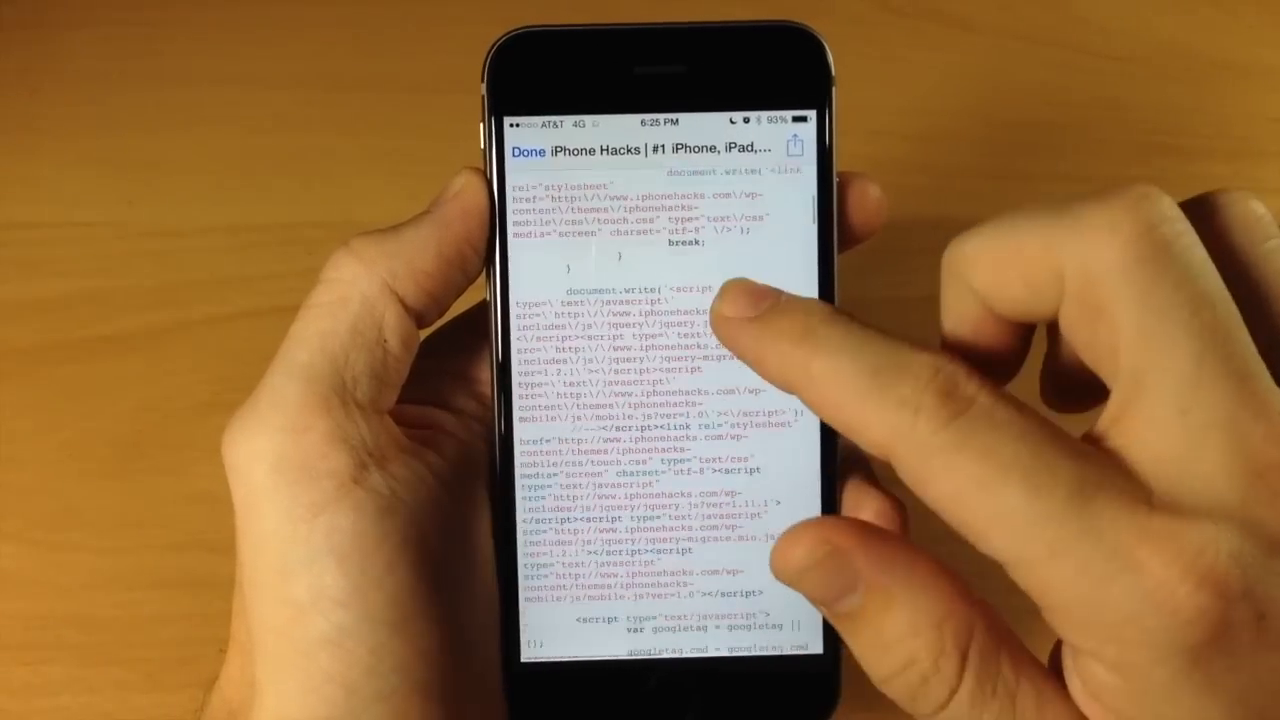
{"action": "scroll", "scroll_direction": "down", "scroll_amount": 3}
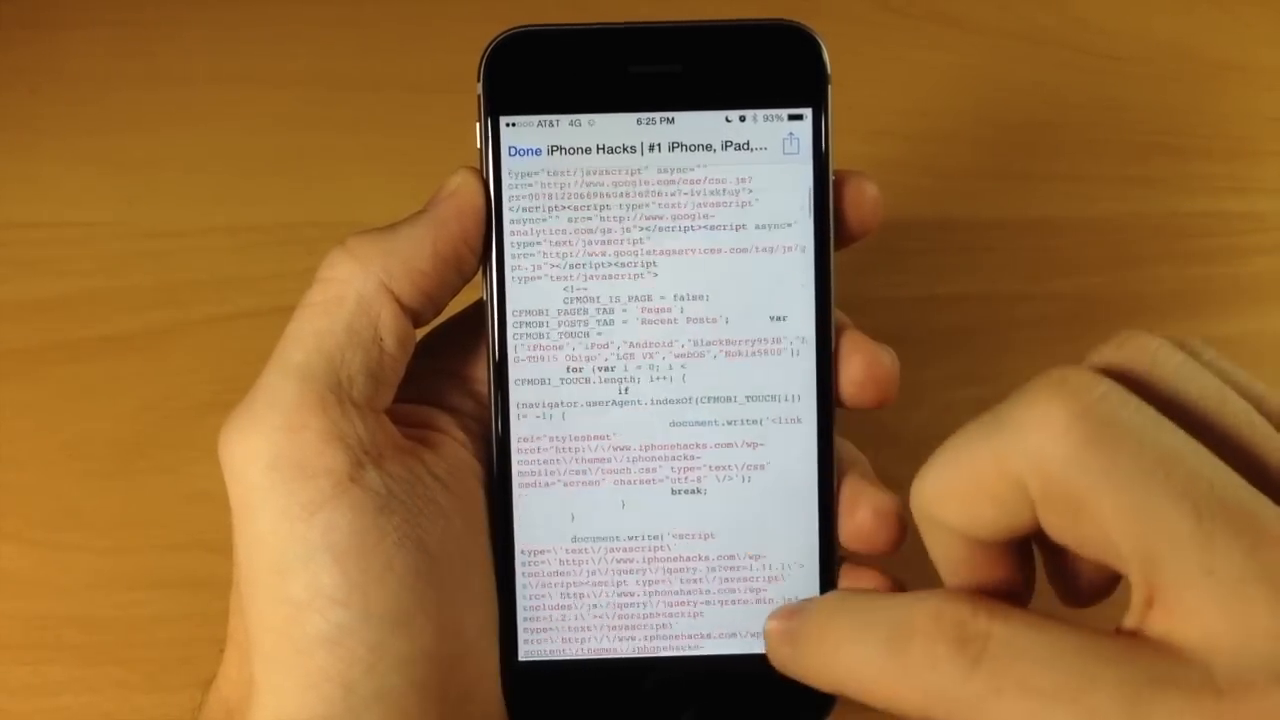
{"action": "scroll", "scroll_direction": "down", "scroll_amount": 3}
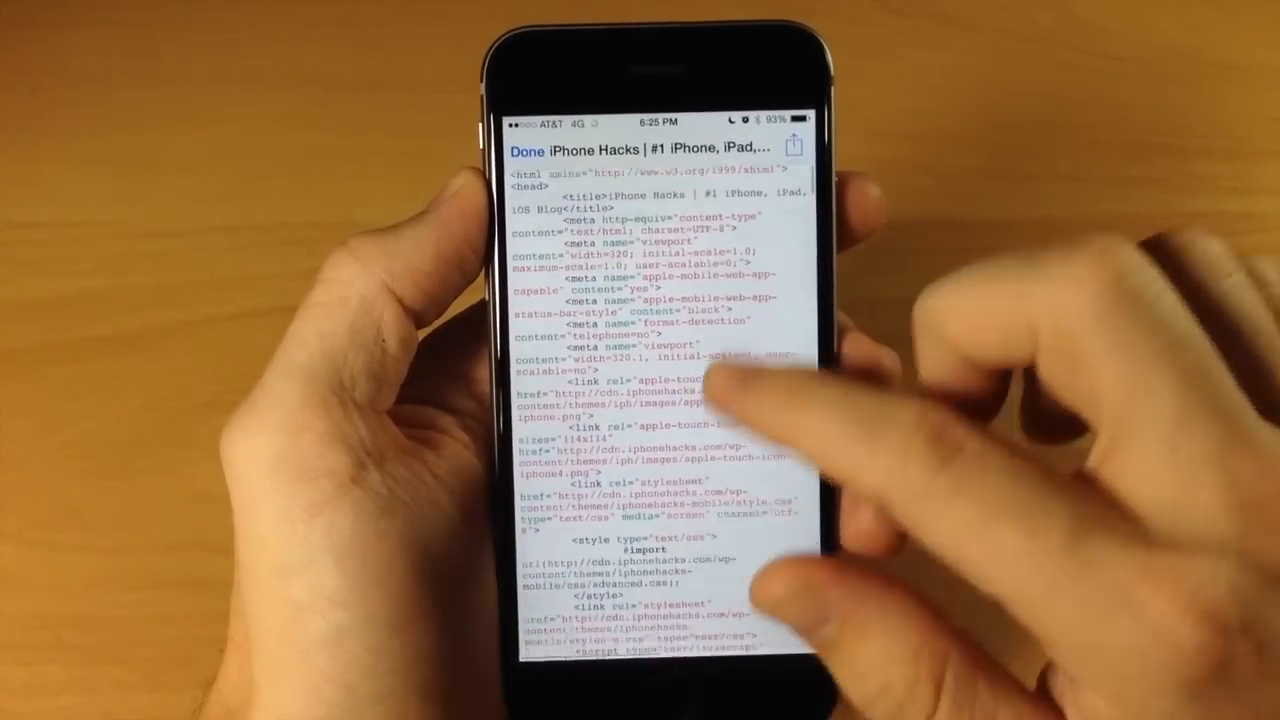
{"action": "scroll", "scroll_direction": "down", "scroll_amount": 3}
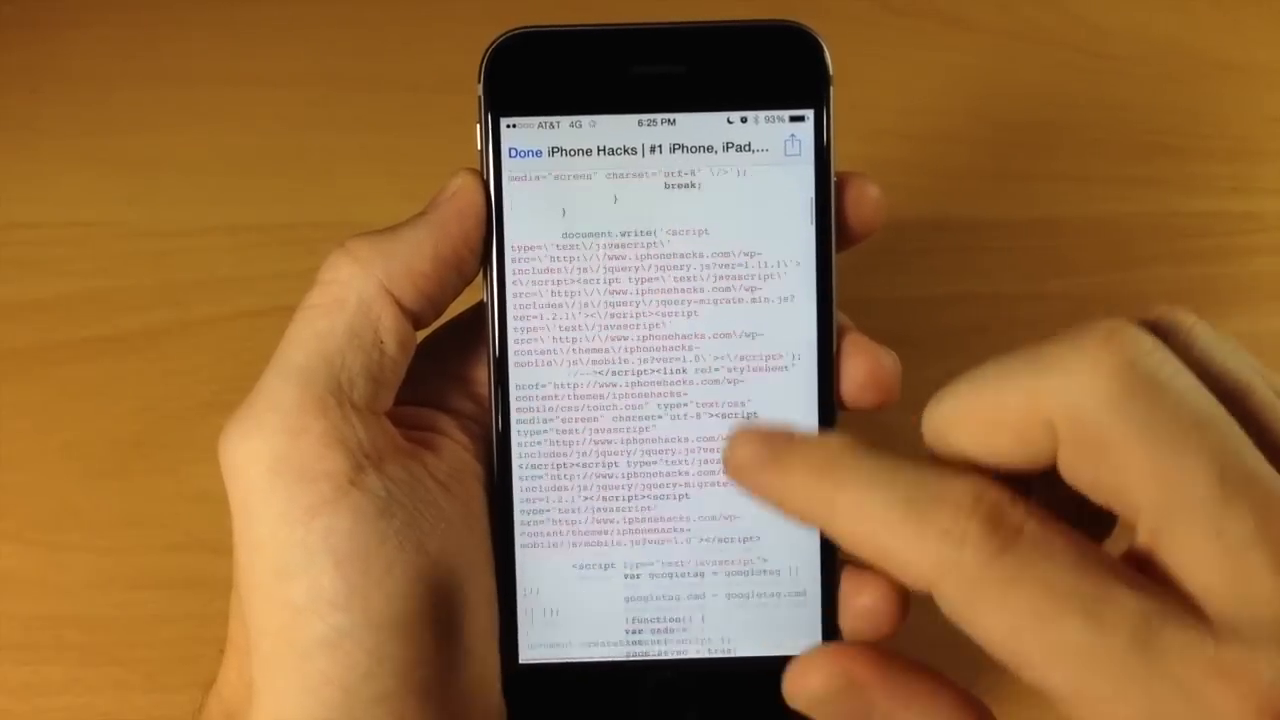
{"action": "scroll", "scroll_direction": "down", "scroll_amount": 3}
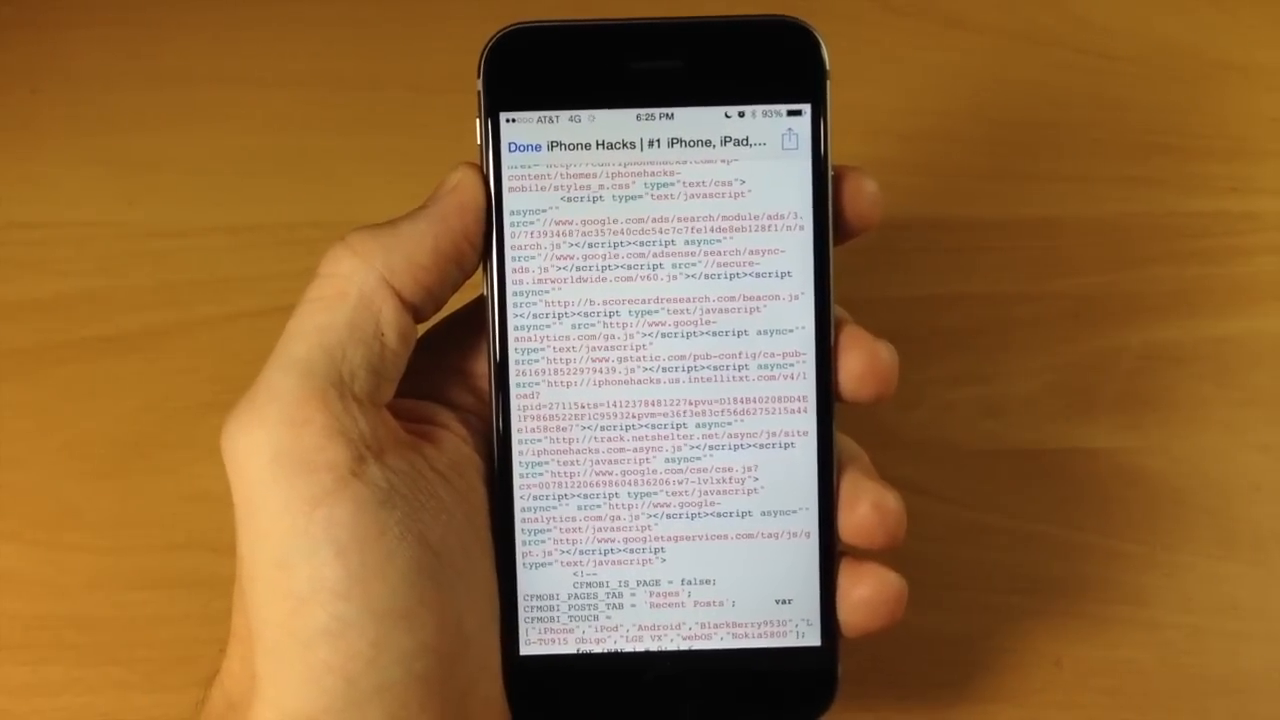